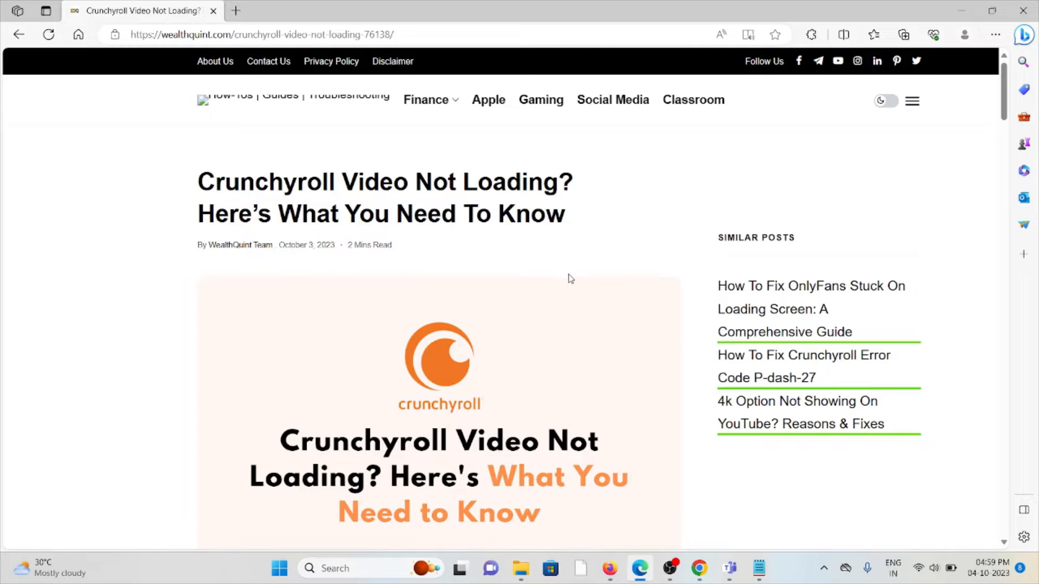
{"action": "mouse_move", "coordinate": [539, 324]}
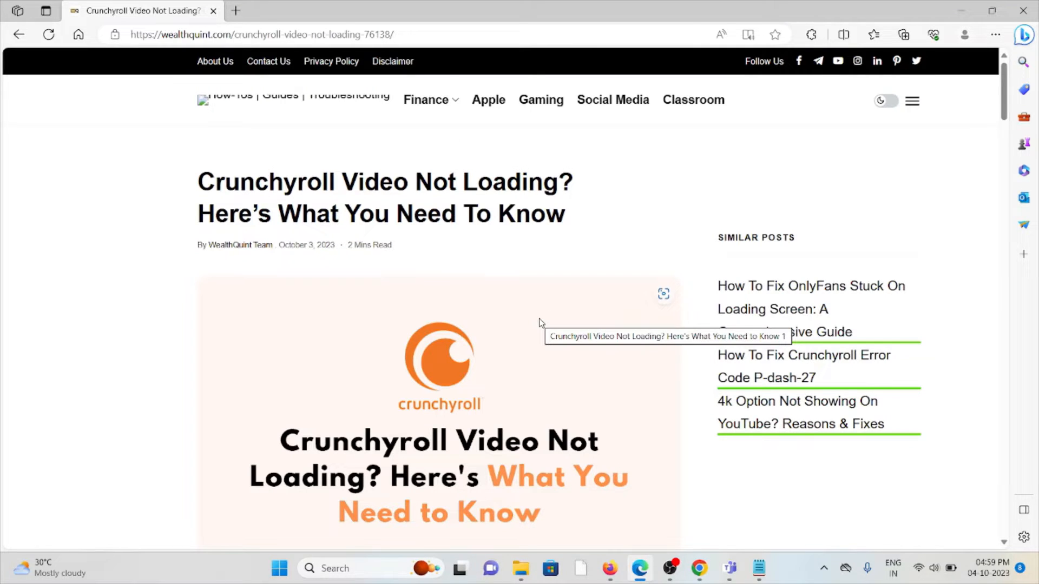
{"action": "scroll", "scroll_direction": "down", "scroll_amount": 3}
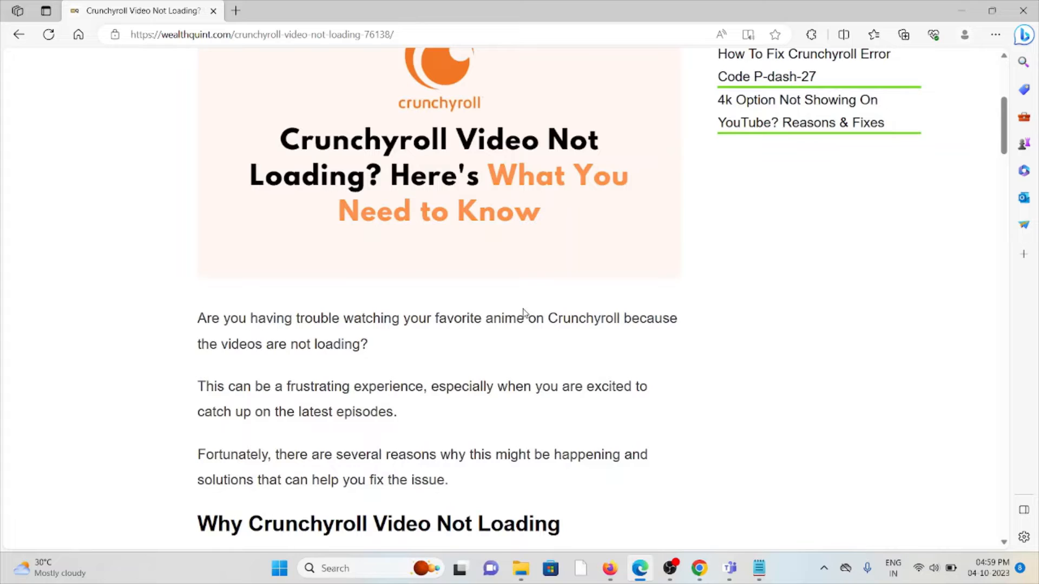
{"action": "mouse_move", "coordinate": [553, 356]}
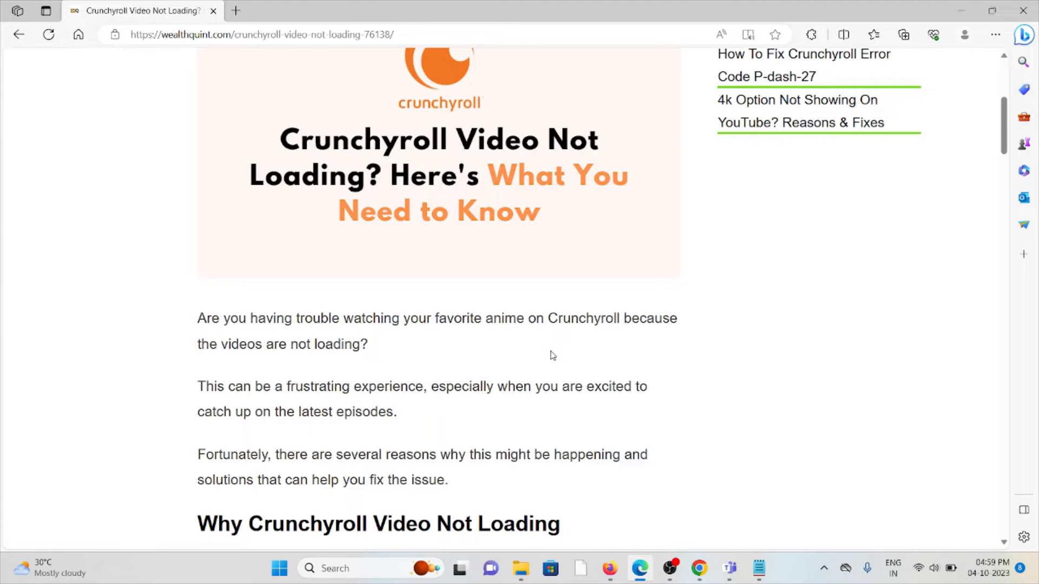
{"action": "mouse_move", "coordinate": [315, 243]}
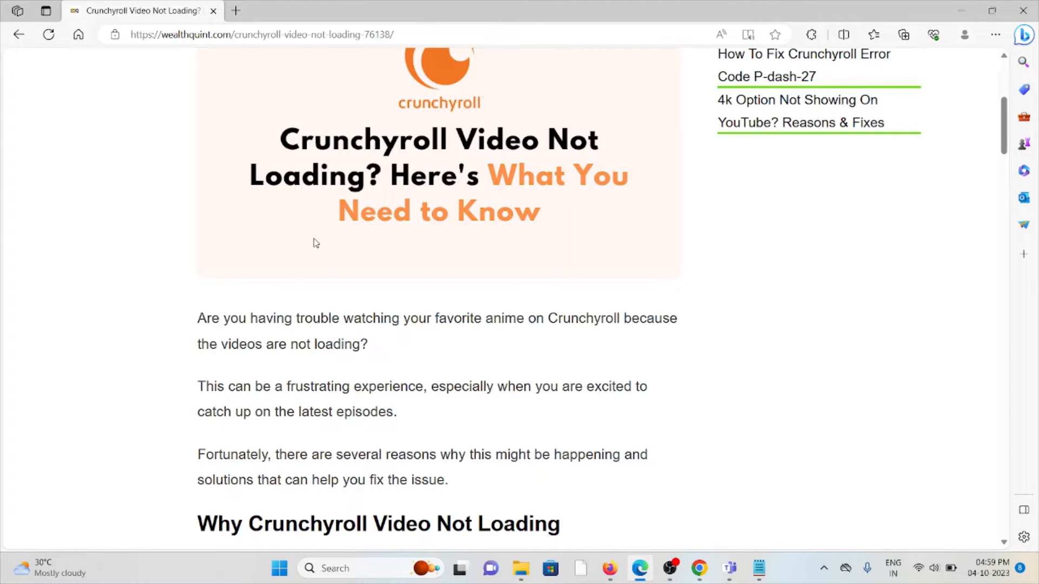
{"action": "mouse_move", "coordinate": [381, 224]}
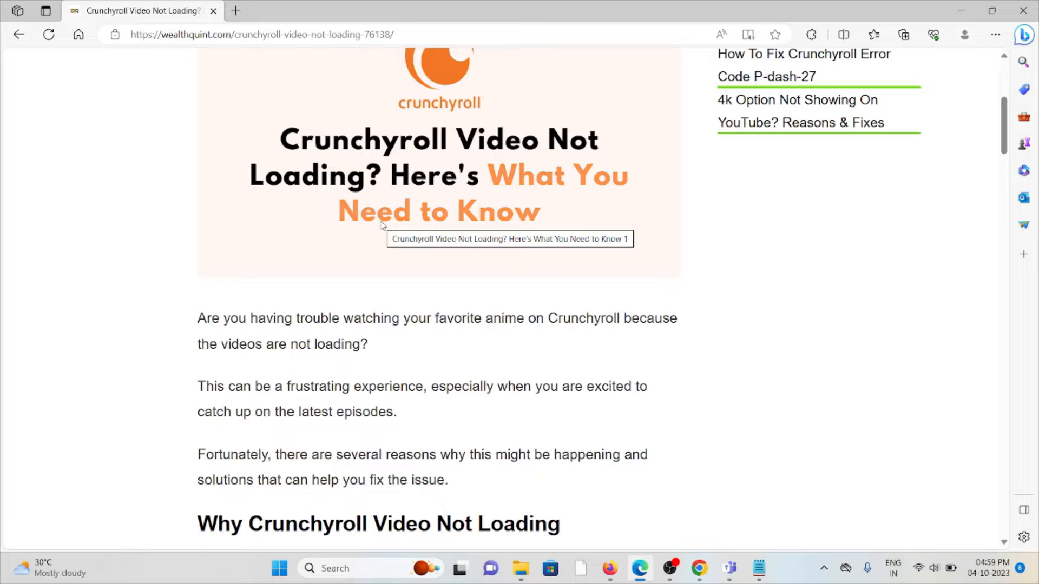
{"action": "mouse_move", "coordinate": [373, 228]}
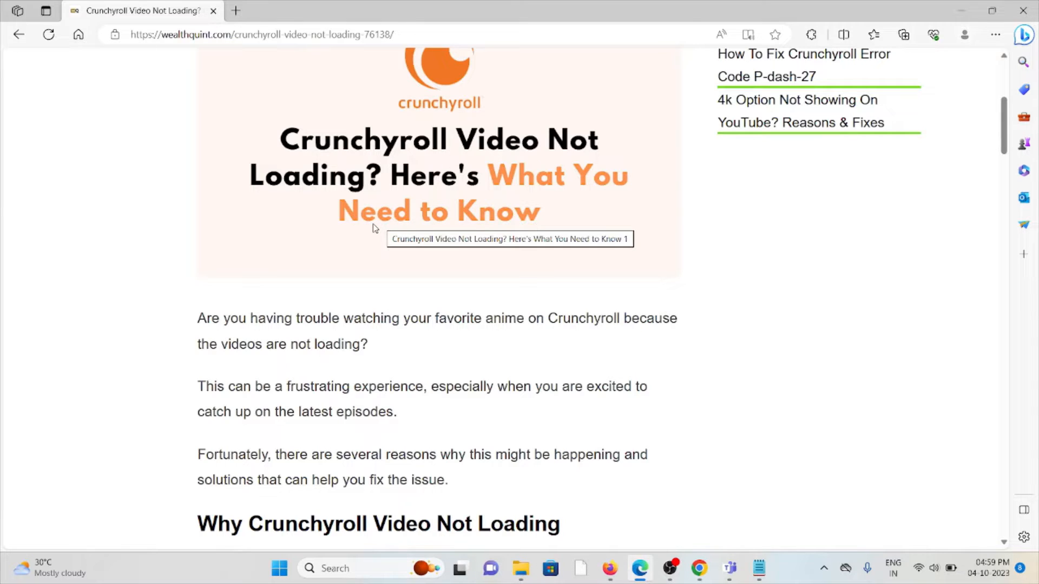
{"action": "mouse_move", "coordinate": [383, 228]}
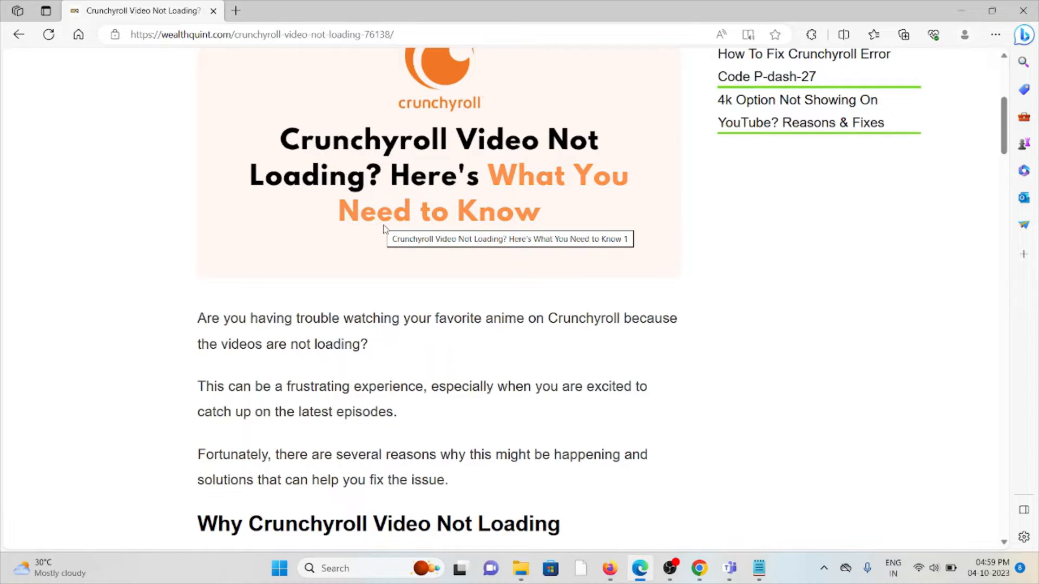
{"action": "mouse_move", "coordinate": [404, 251]}
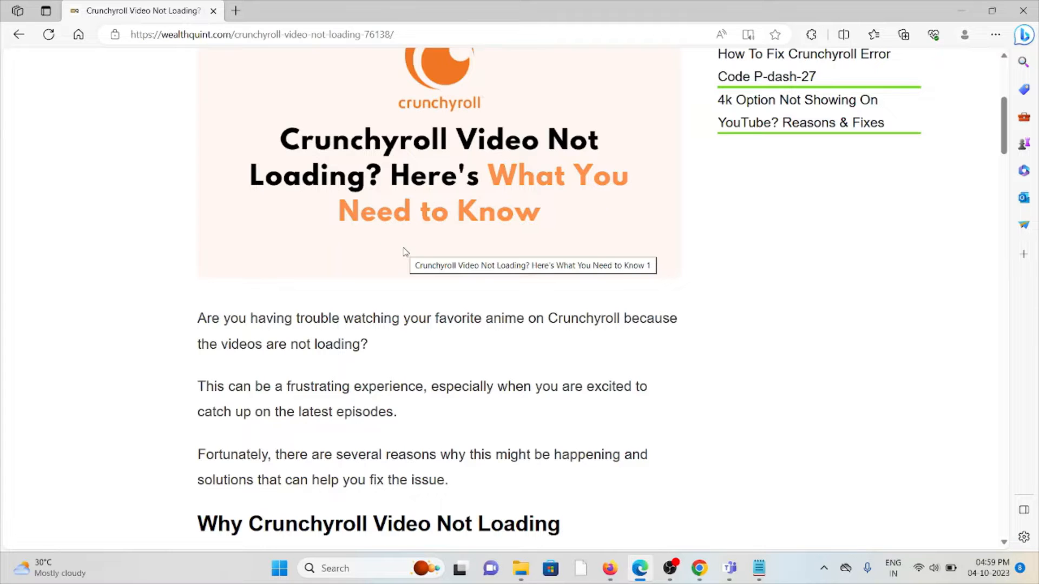
{"action": "scroll", "scroll_direction": "down", "scroll_amount": 3}
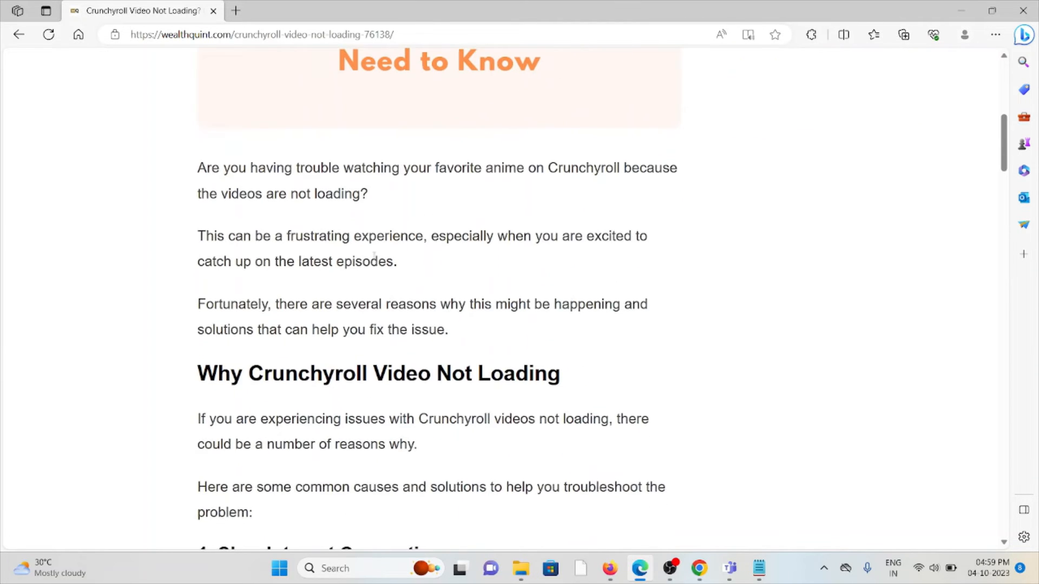
{"action": "scroll", "scroll_direction": "down", "scroll_amount": 3}
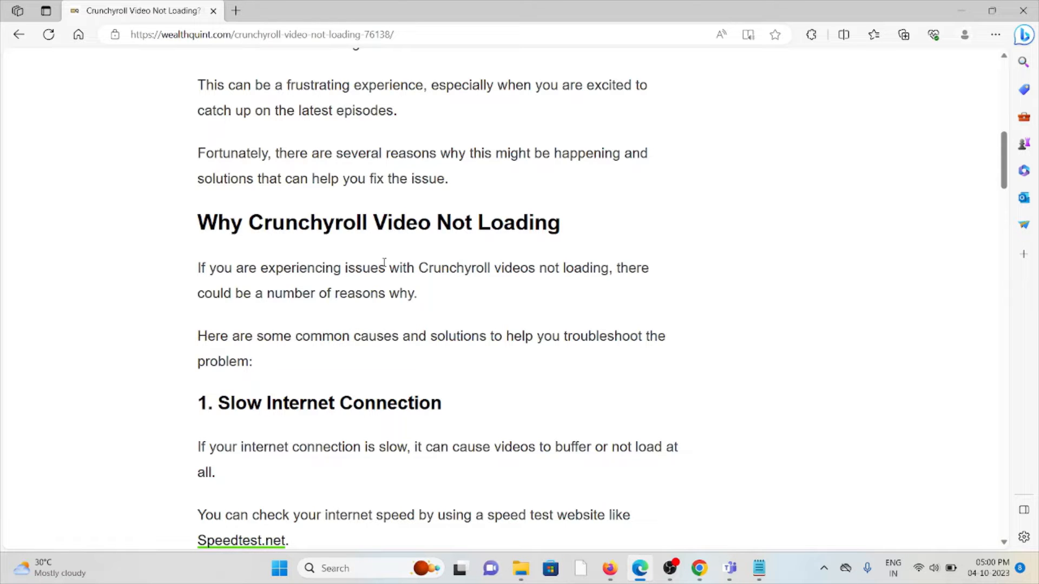
{"action": "scroll", "scroll_direction": "down", "scroll_amount": 3}
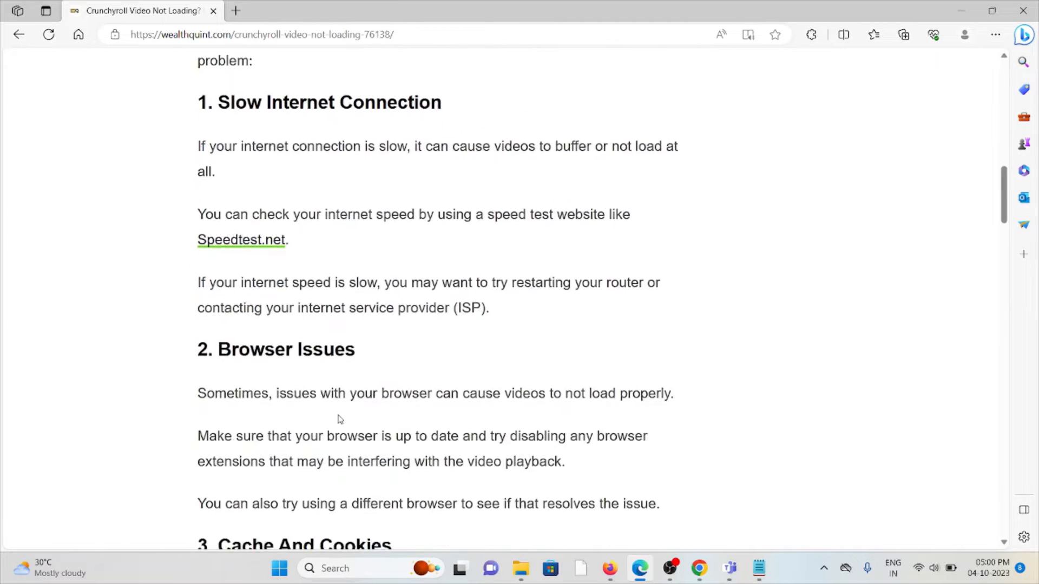
{"action": "scroll", "scroll_direction": "down", "scroll_amount": 3}
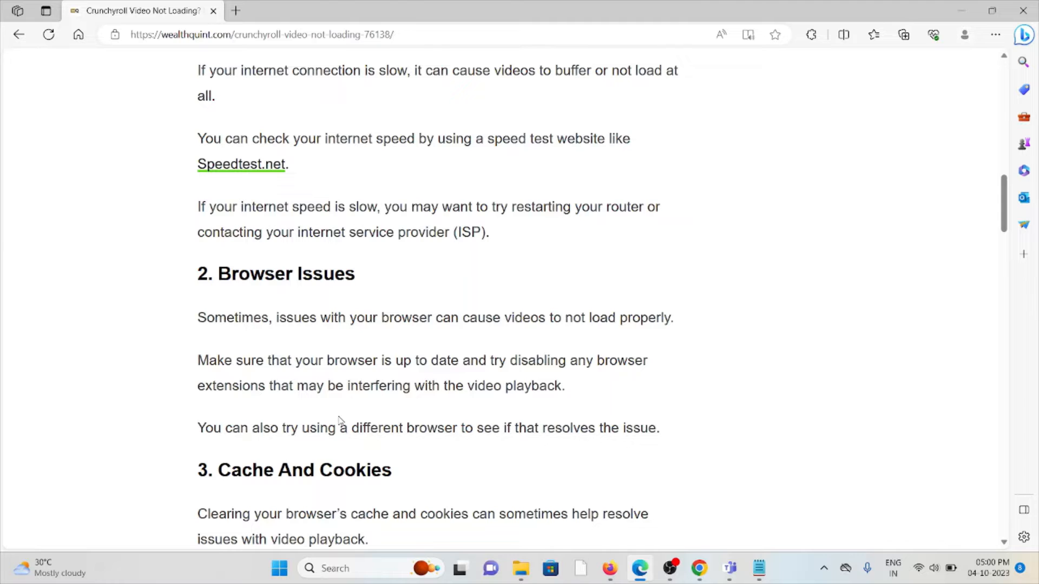
{"action": "mouse_move", "coordinate": [413, 494]}
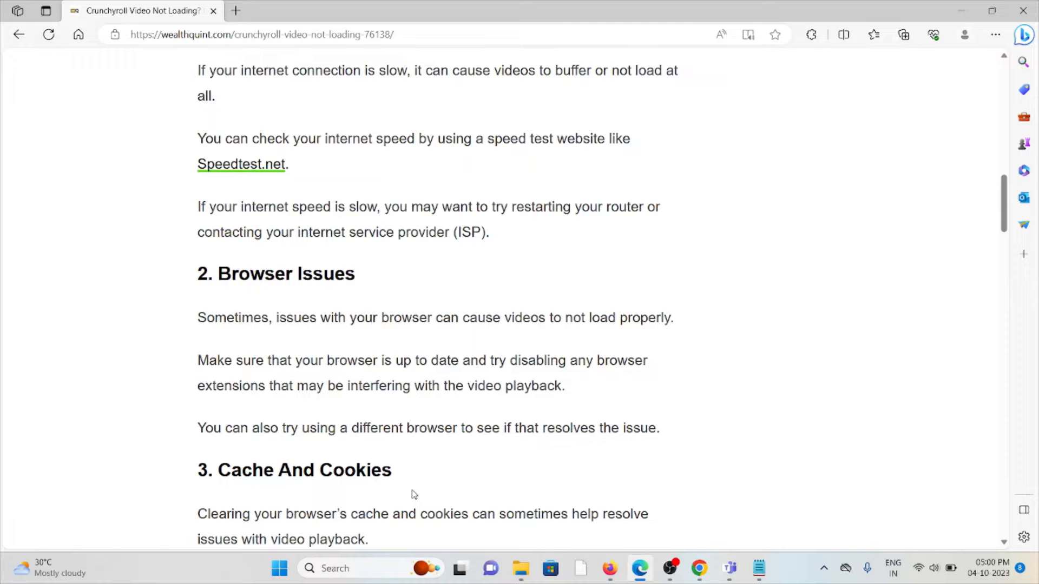
{"action": "scroll", "scroll_direction": "down", "scroll_amount": 3}
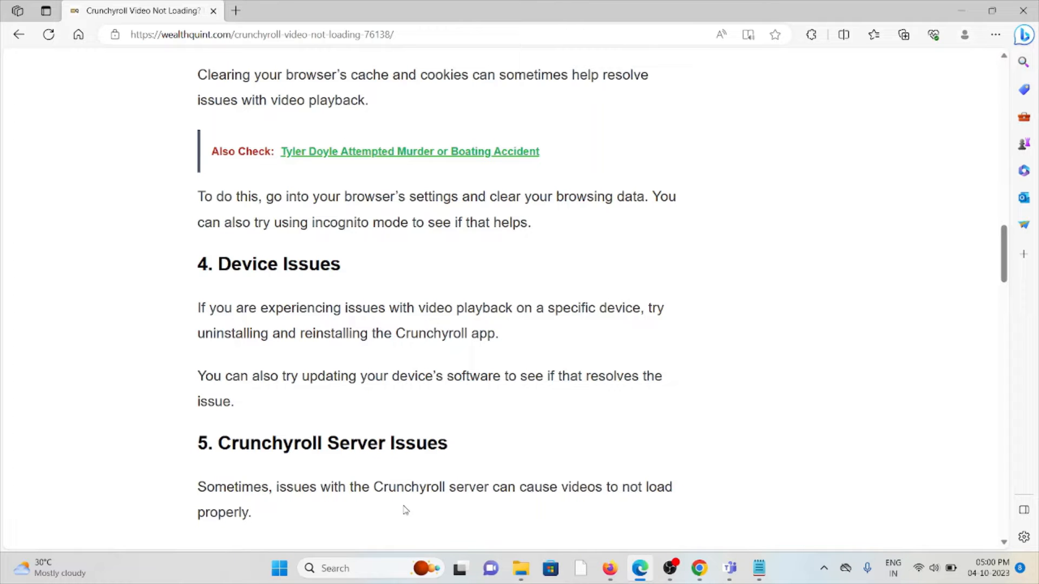
{"action": "scroll", "scroll_direction": "down", "scroll_amount": 3}
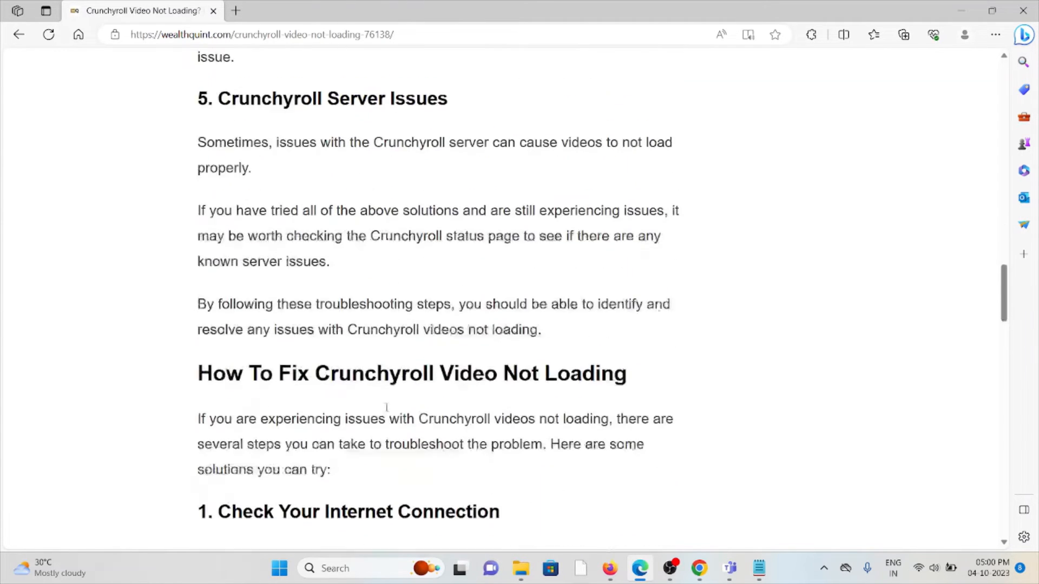
{"action": "scroll", "scroll_direction": "down", "scroll_amount": 3}
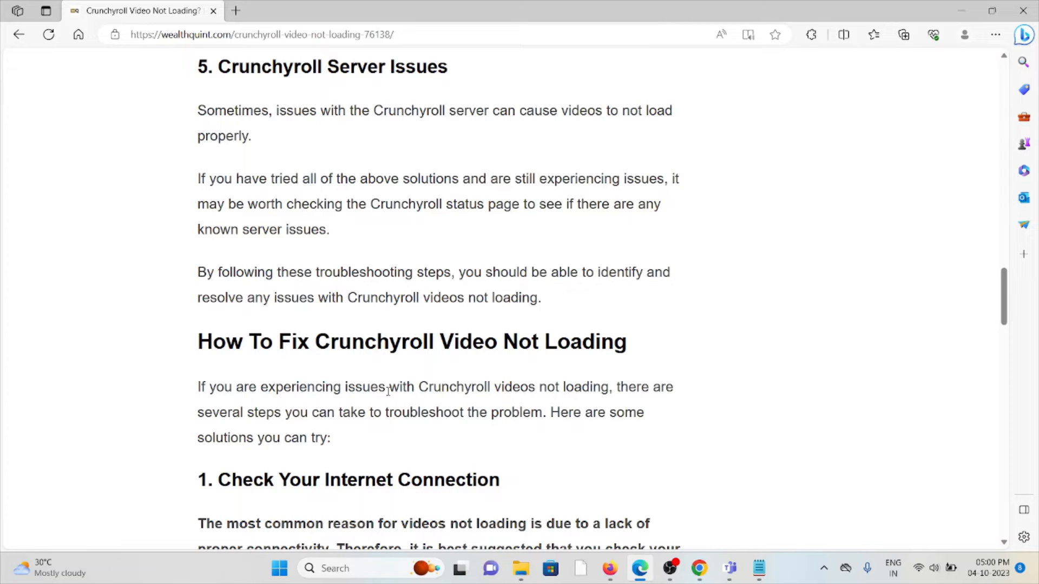
{"action": "scroll", "scroll_direction": "down", "scroll_amount": 3}
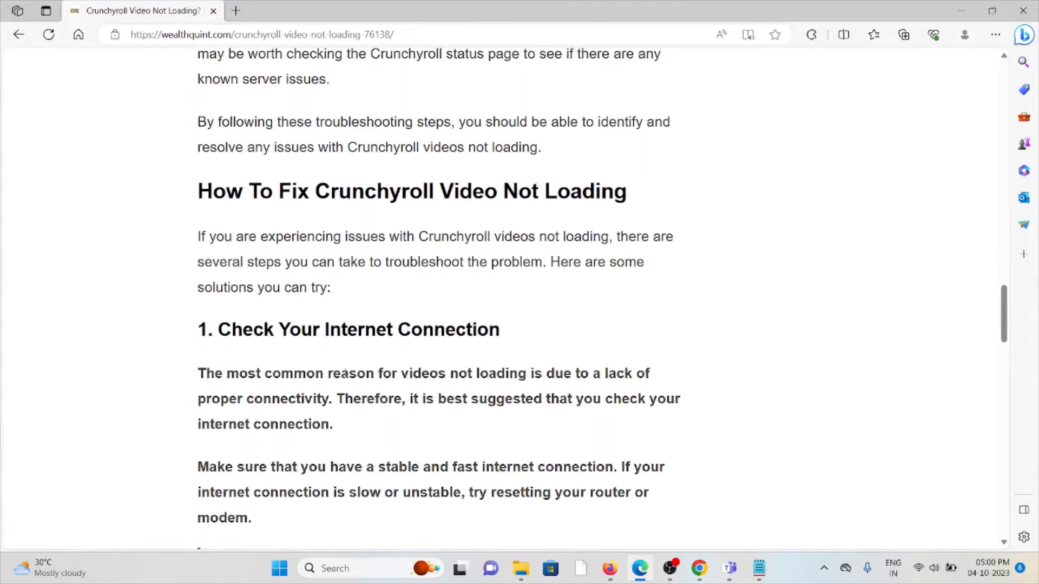
{"action": "scroll", "scroll_direction": "down", "scroll_amount": 3}
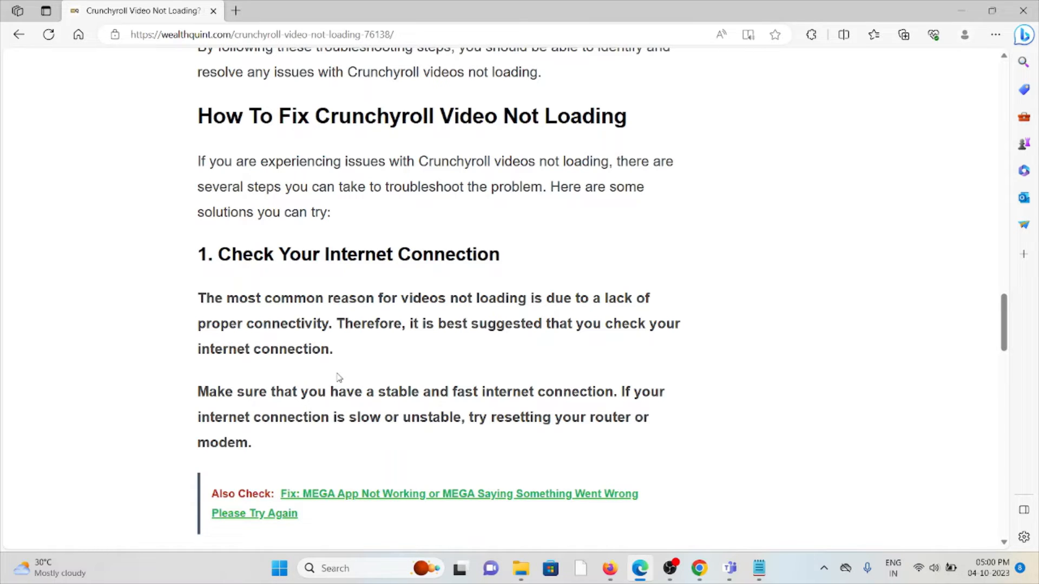
{"action": "mouse_move", "coordinate": [404, 386]}
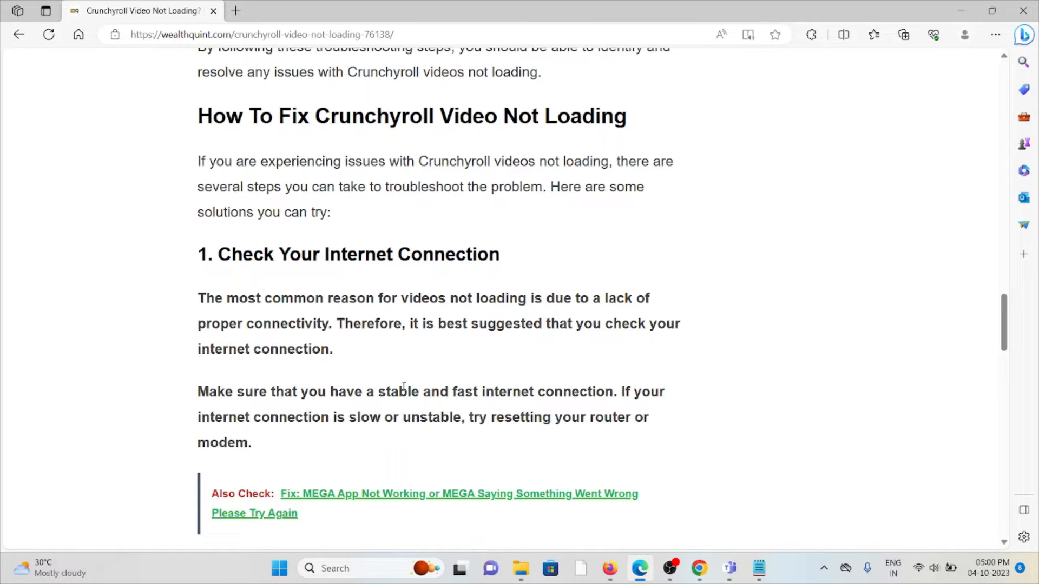
{"action": "scroll", "scroll_direction": "down", "scroll_amount": 3}
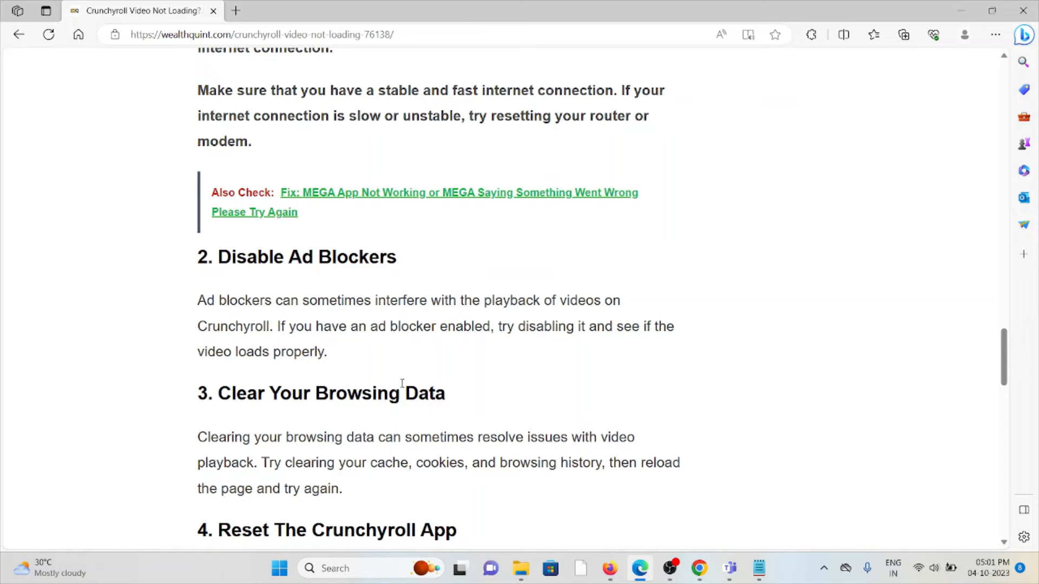
{"action": "scroll", "scroll_direction": "down", "scroll_amount": 3}
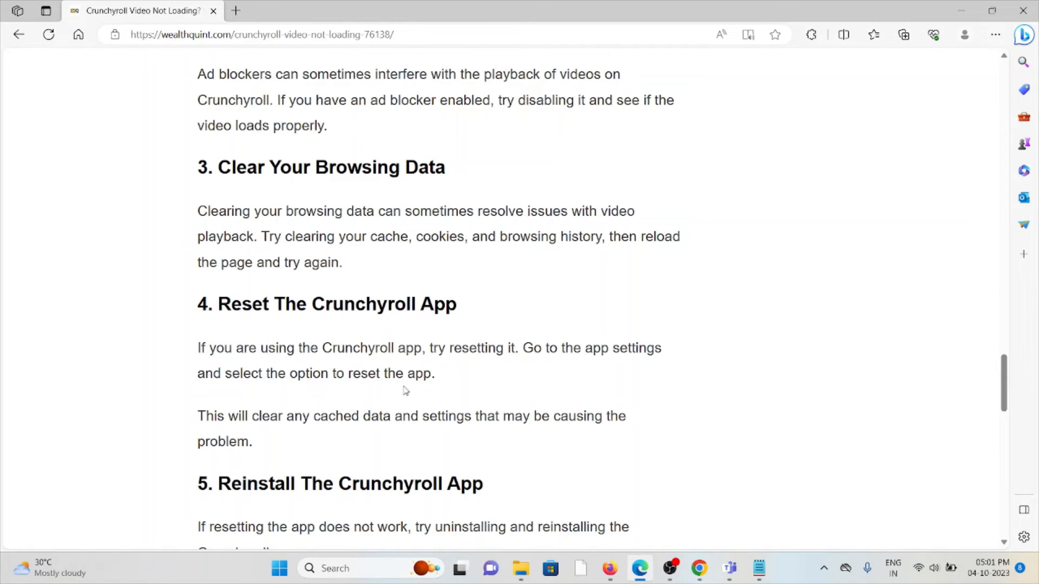
{"action": "scroll", "scroll_direction": "down", "scroll_amount": 3}
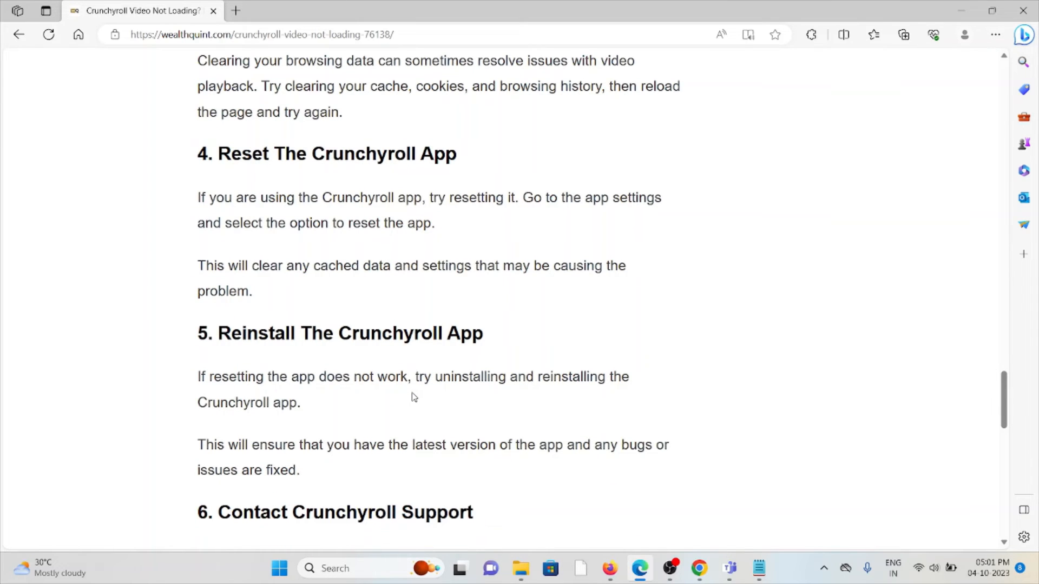
{"action": "scroll", "scroll_direction": "down", "scroll_amount": 3}
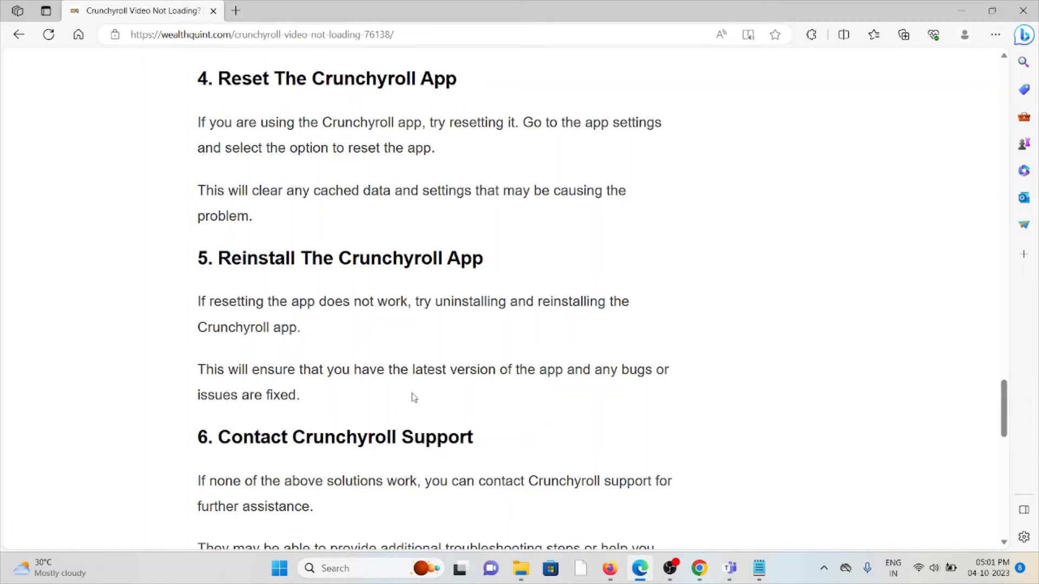
{"action": "mouse_move", "coordinate": [405, 378]}
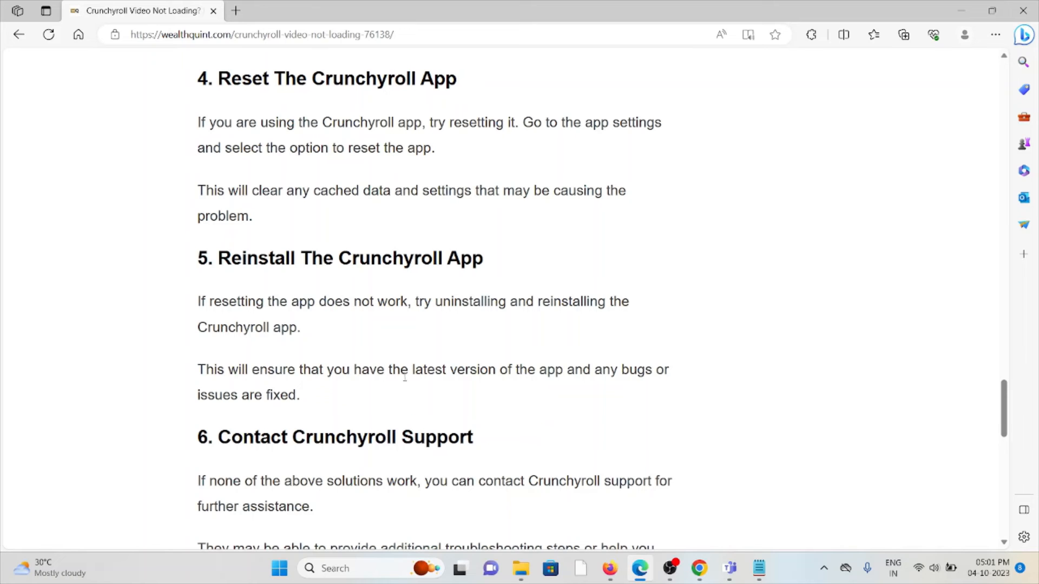
{"action": "mouse_move", "coordinate": [410, 352]}
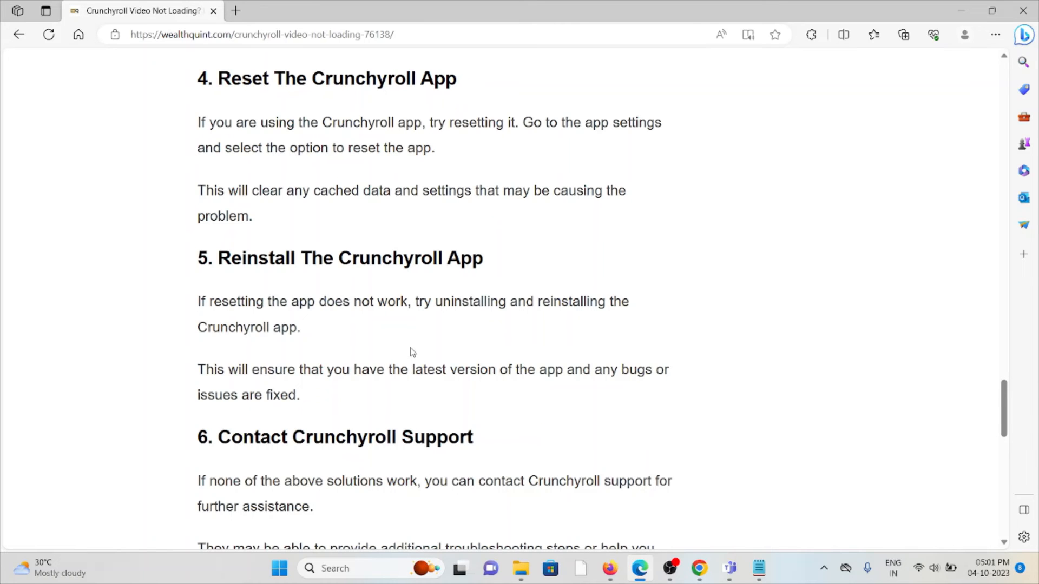
{"action": "scroll", "scroll_direction": "down", "scroll_amount": 3}
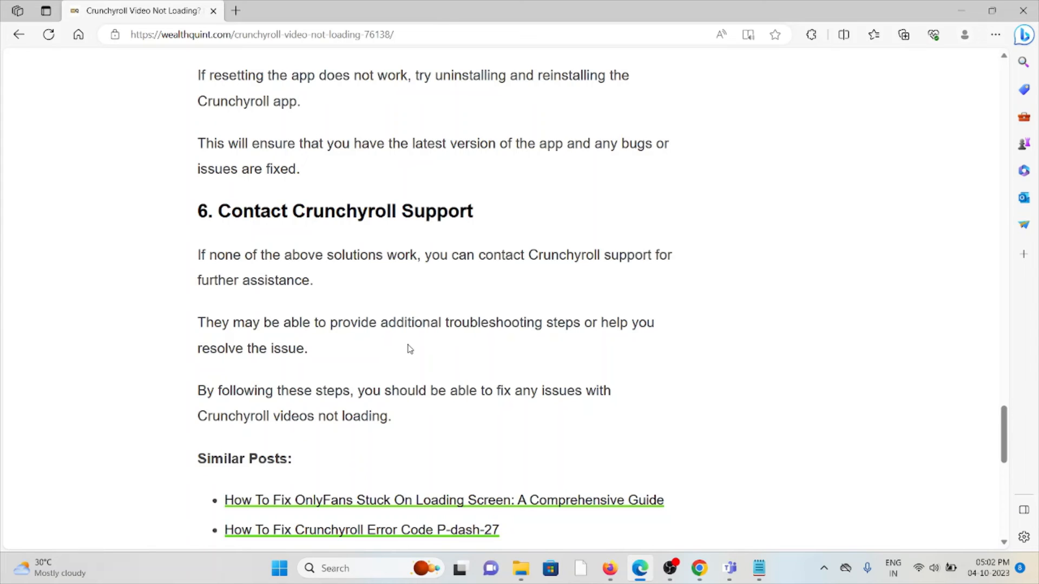
{"action": "mouse_move", "coordinate": [398, 374]}
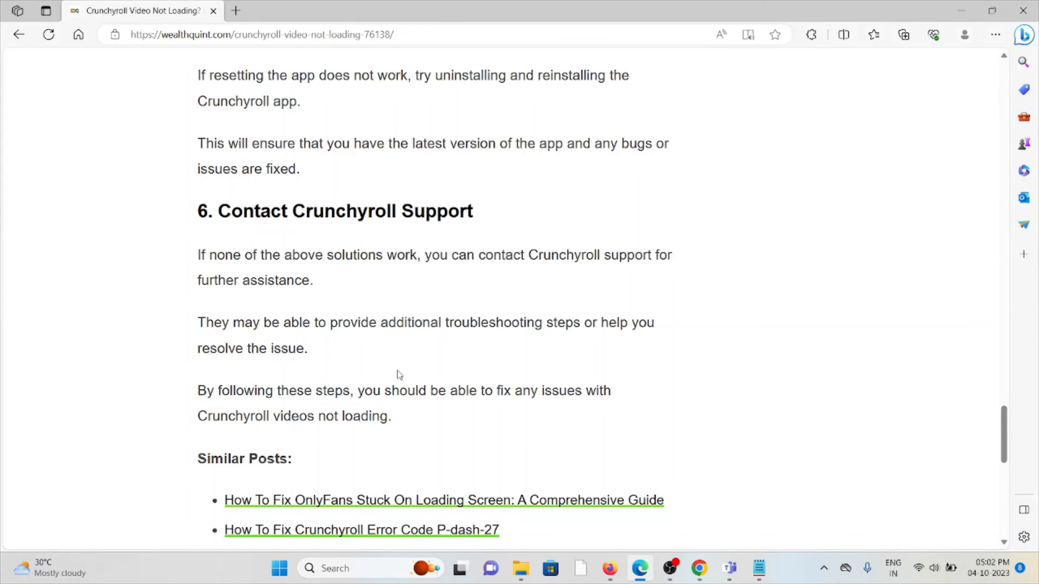
{"action": "scroll", "scroll_direction": "down", "scroll_amount": 3}
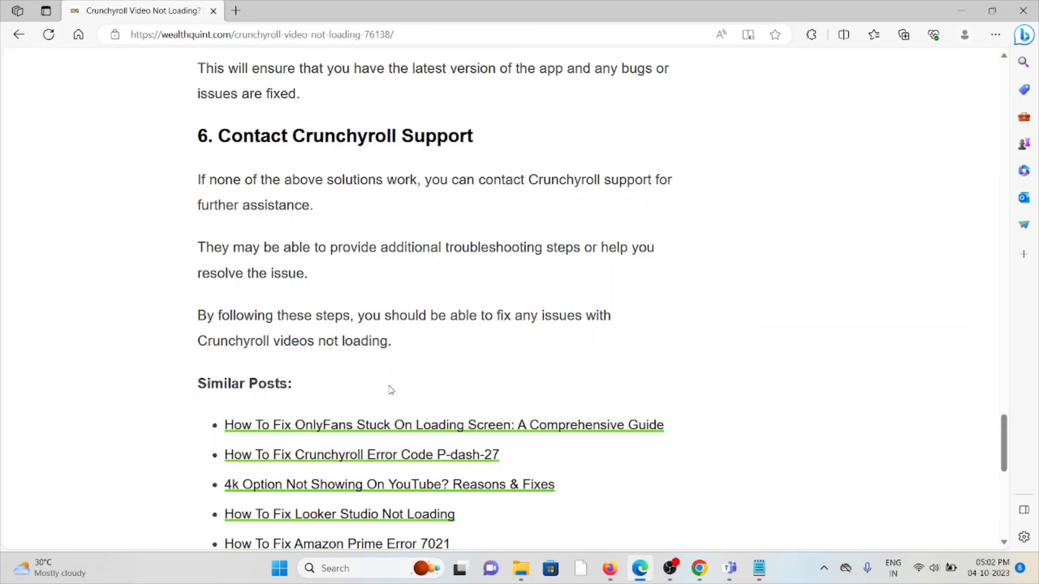
{"action": "mouse_move", "coordinate": [350, 447]}
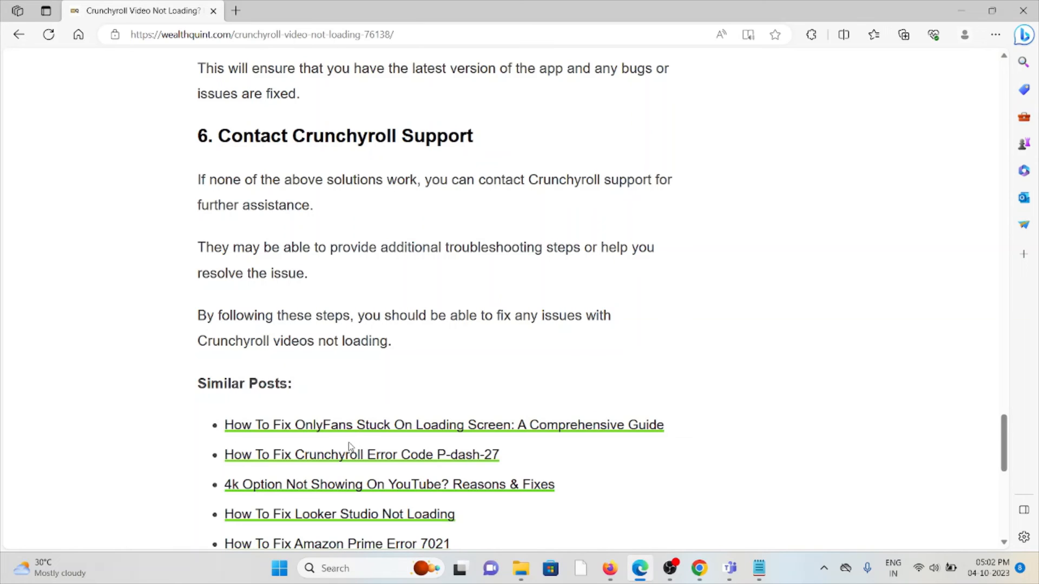
{"action": "mouse_move", "coordinate": [337, 454]}
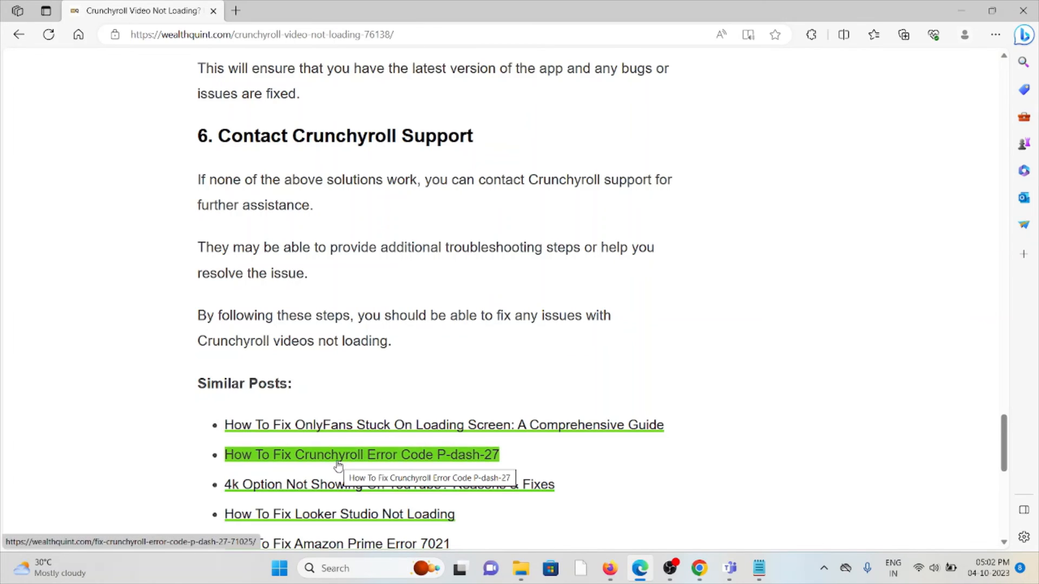
{"action": "mouse_move", "coordinate": [395, 387]}
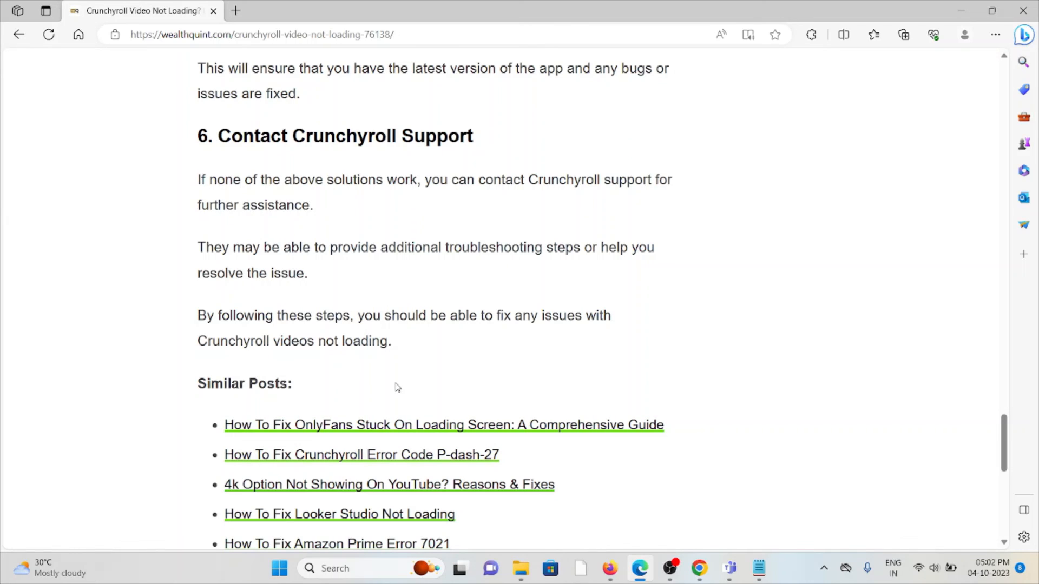
{"action": "mouse_move", "coordinate": [399, 383]}
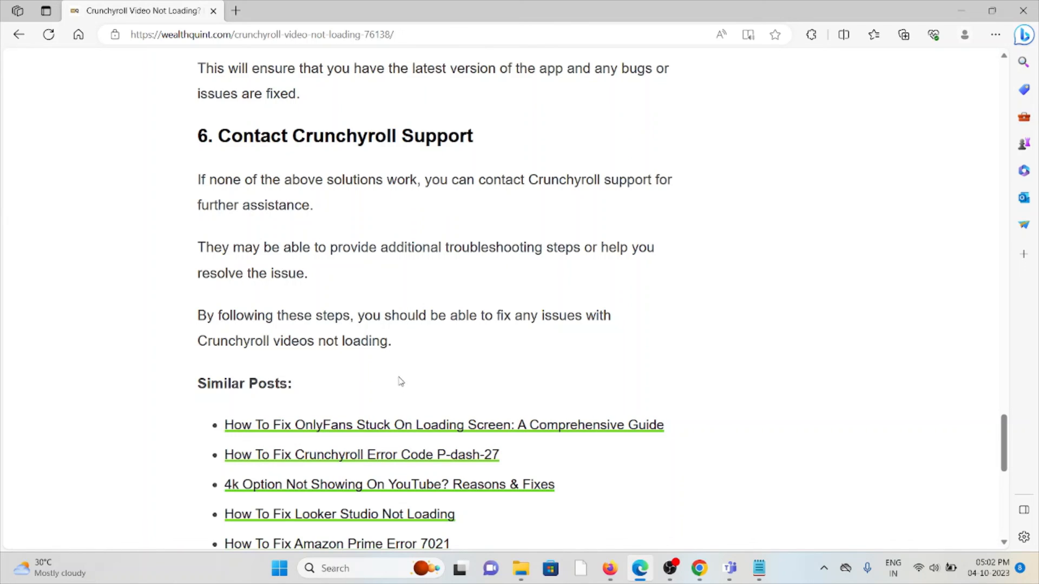
{"action": "scroll", "scroll_direction": "down", "scroll_amount": 3}
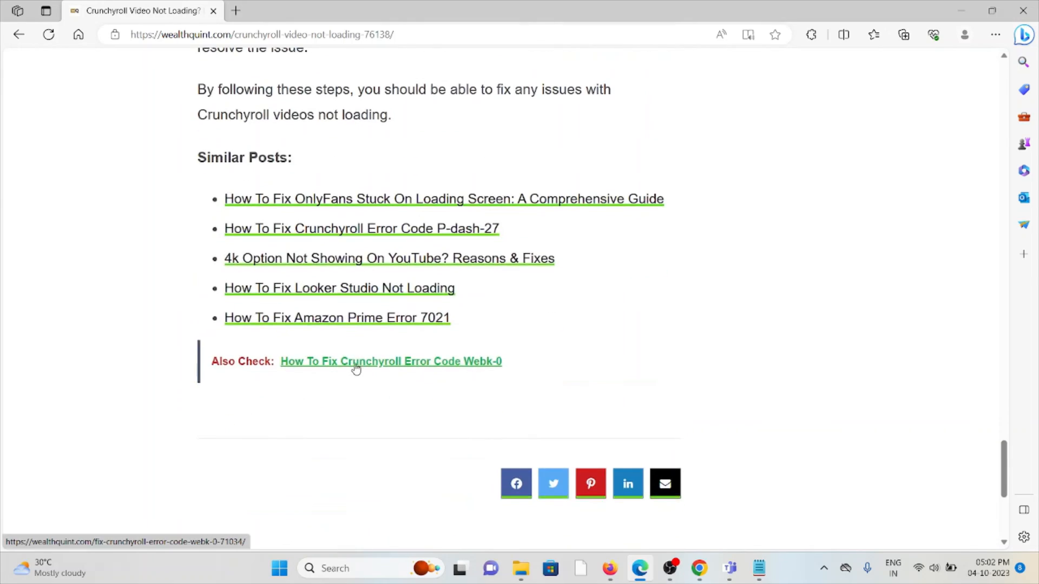
{"action": "scroll", "scroll_direction": "up", "scroll_amount": 3}
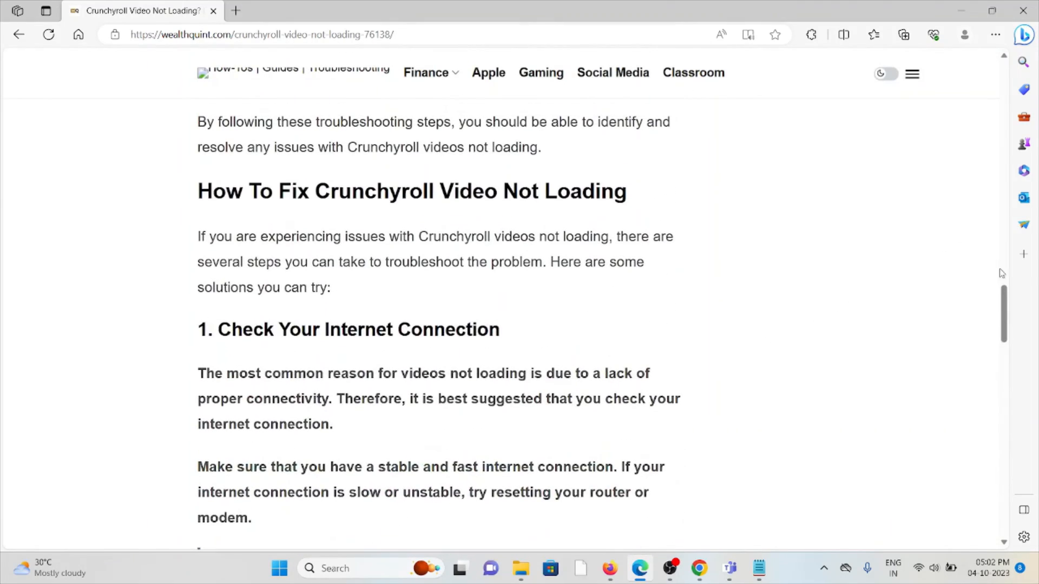
{"action": "scroll", "scroll_direction": "down", "scroll_amount": 3}
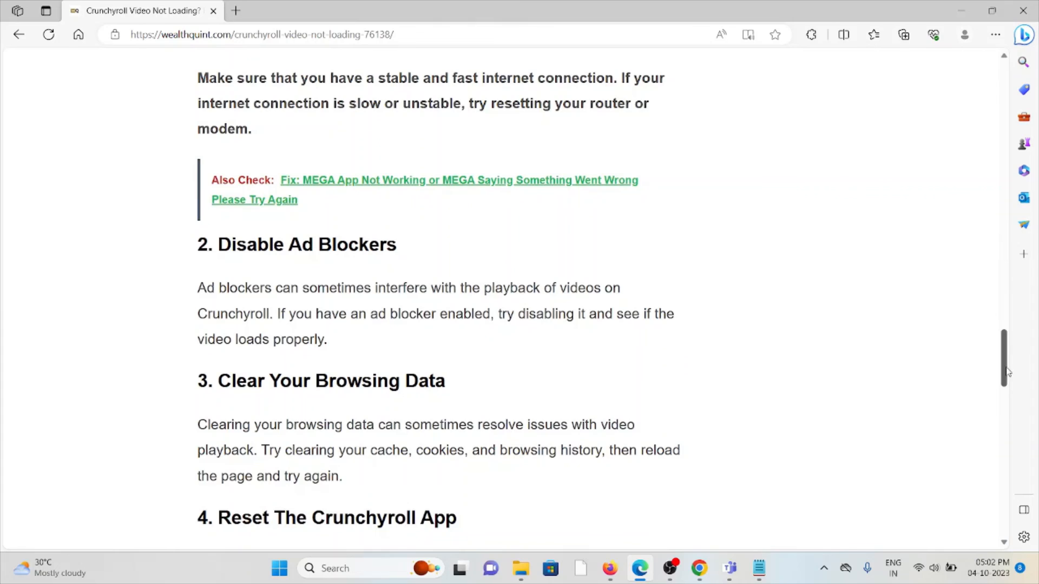
{"action": "scroll", "scroll_direction": "up", "scroll_amount": 3}
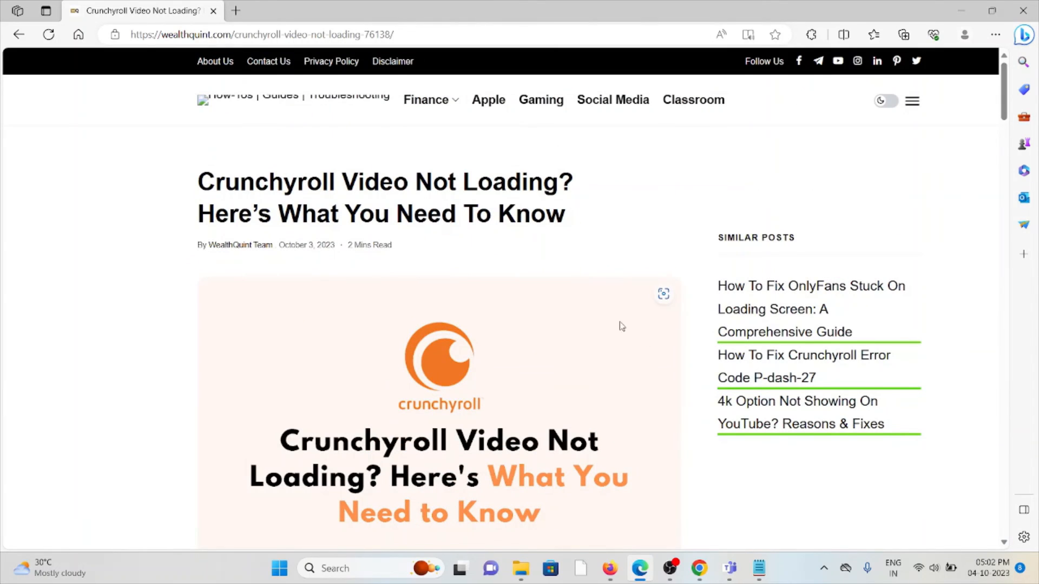